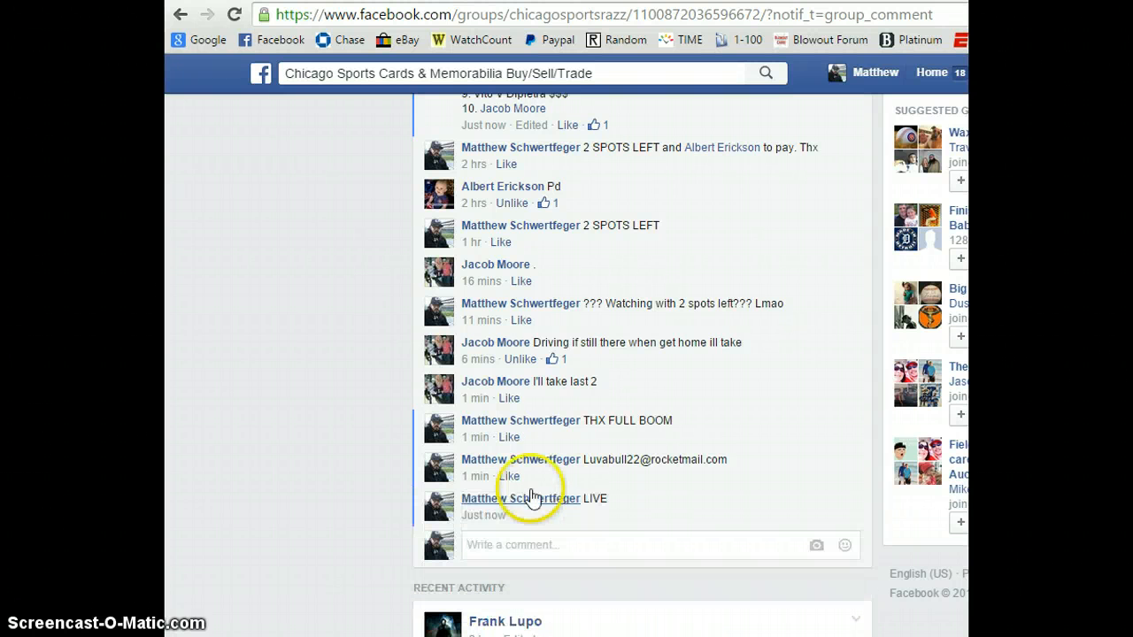
{"action": "mouse_move", "coordinate": [481, 515]}
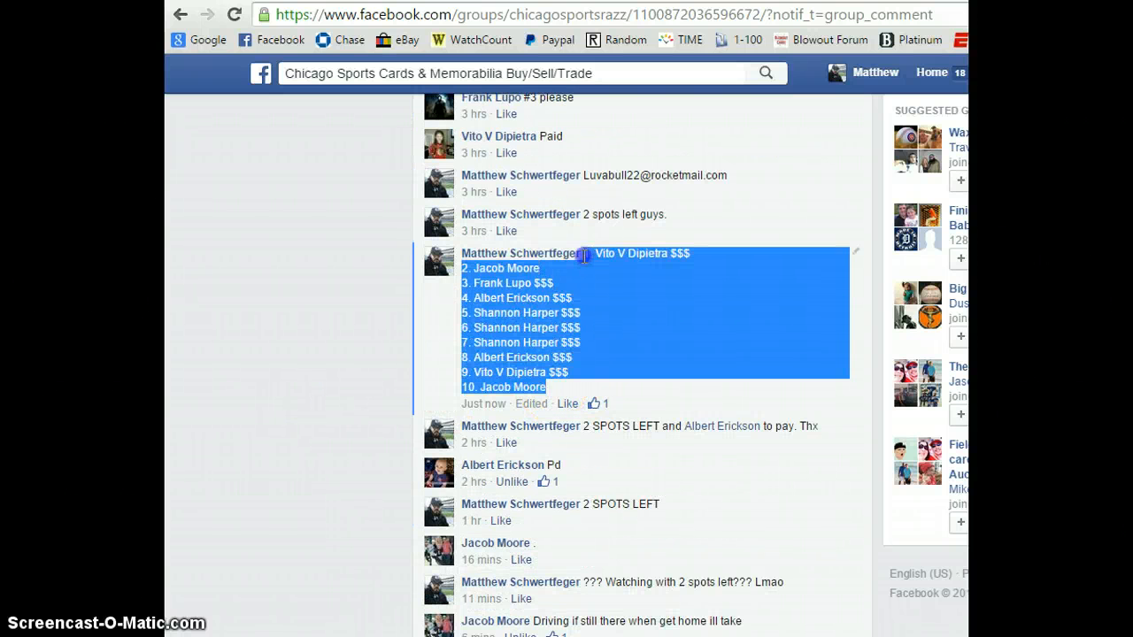
- Bring the copied ten-spot razz list into RANDOM.ORG's List Randomizer text box
{"action": "left_click", "coordinate": [627, 39]}
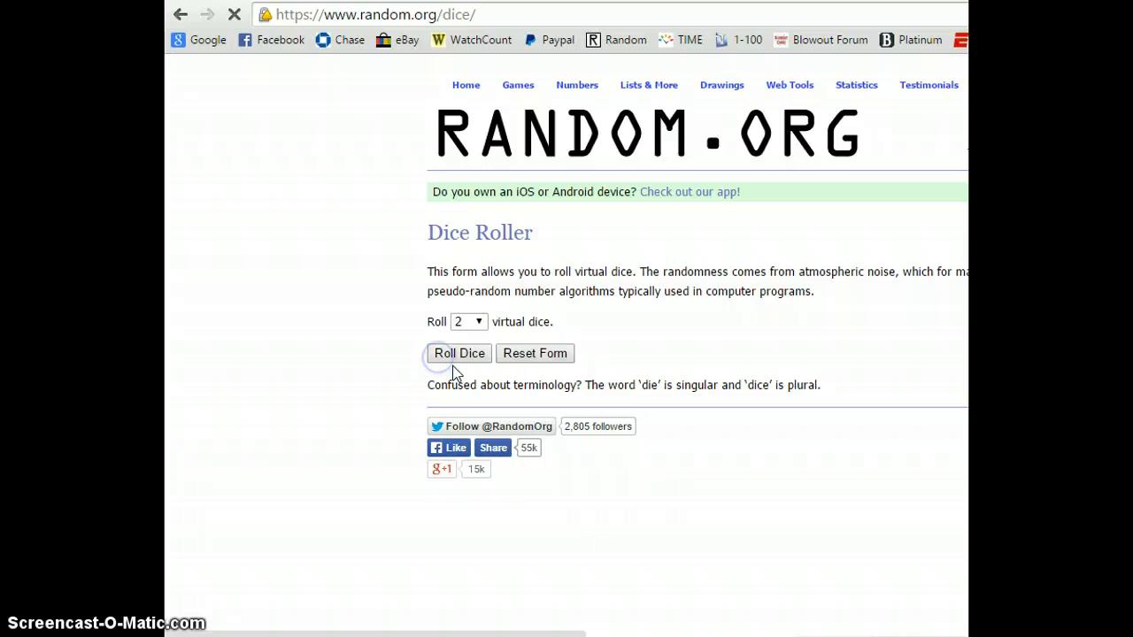
{"action": "left_click", "coordinate": [460, 354]}
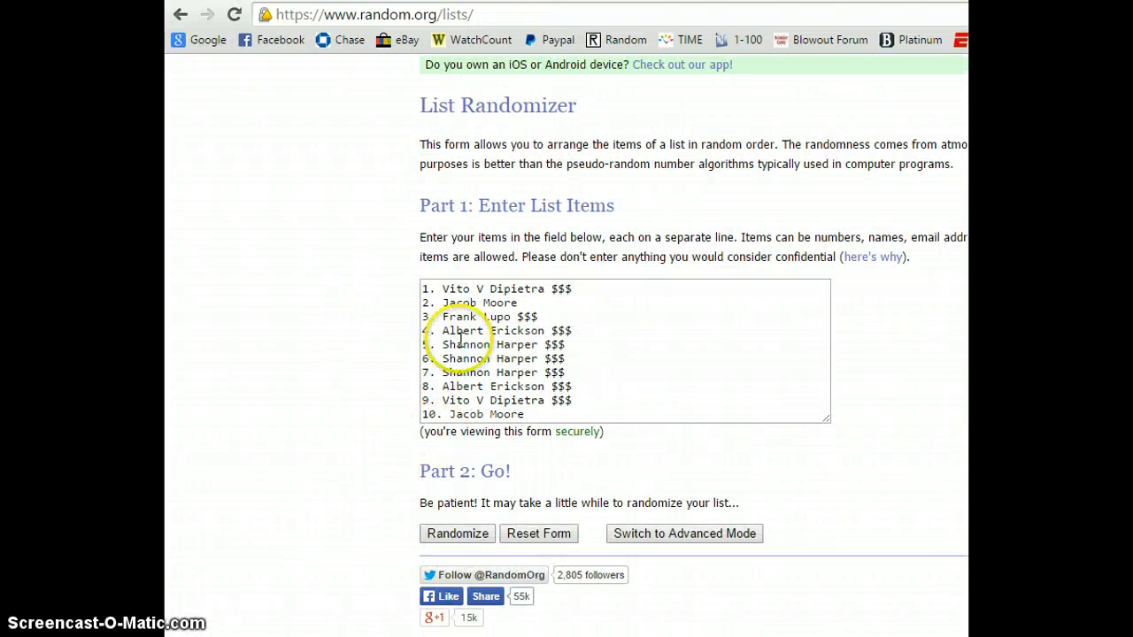
{"action": "left_click", "coordinate": [457, 533]}
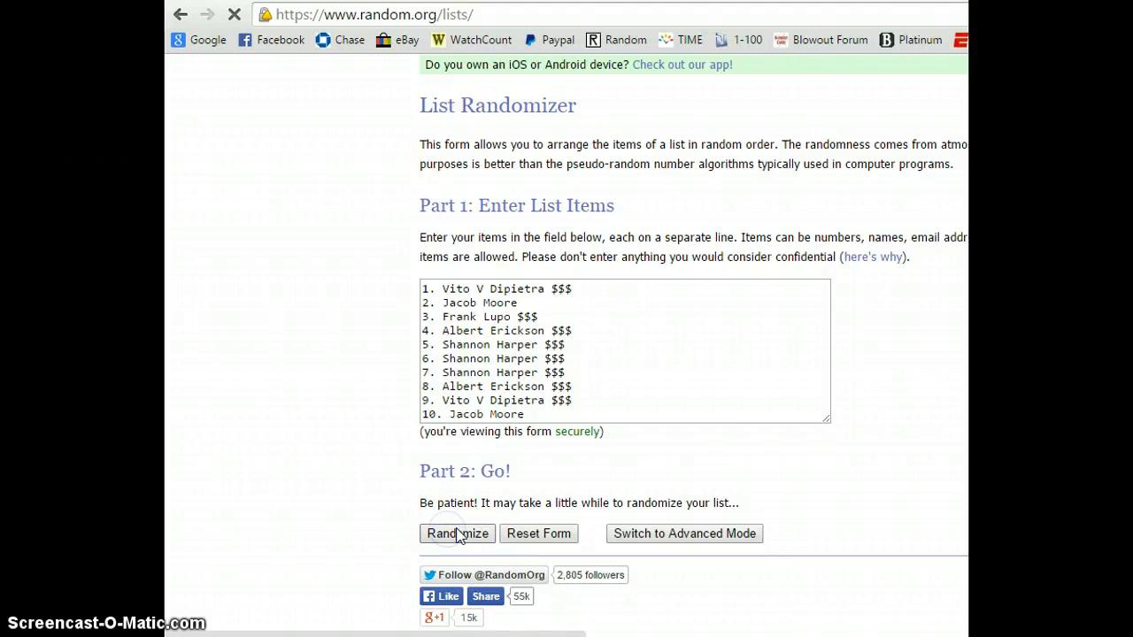
{"action": "left_click", "coordinate": [457, 534]}
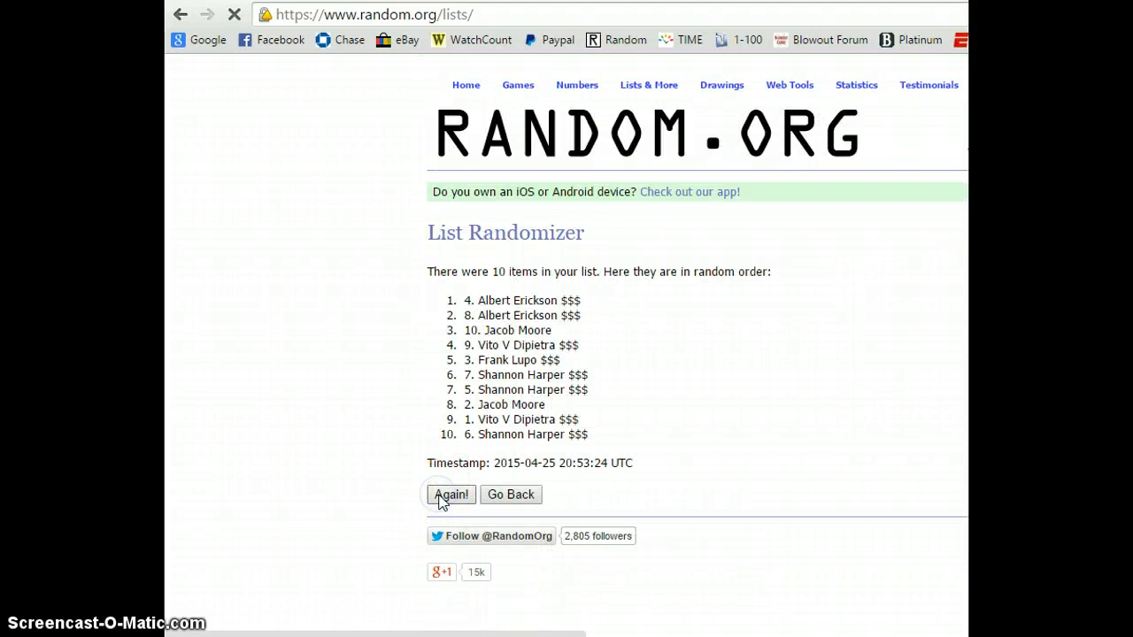
{"action": "left_click", "coordinate": [450, 494]}
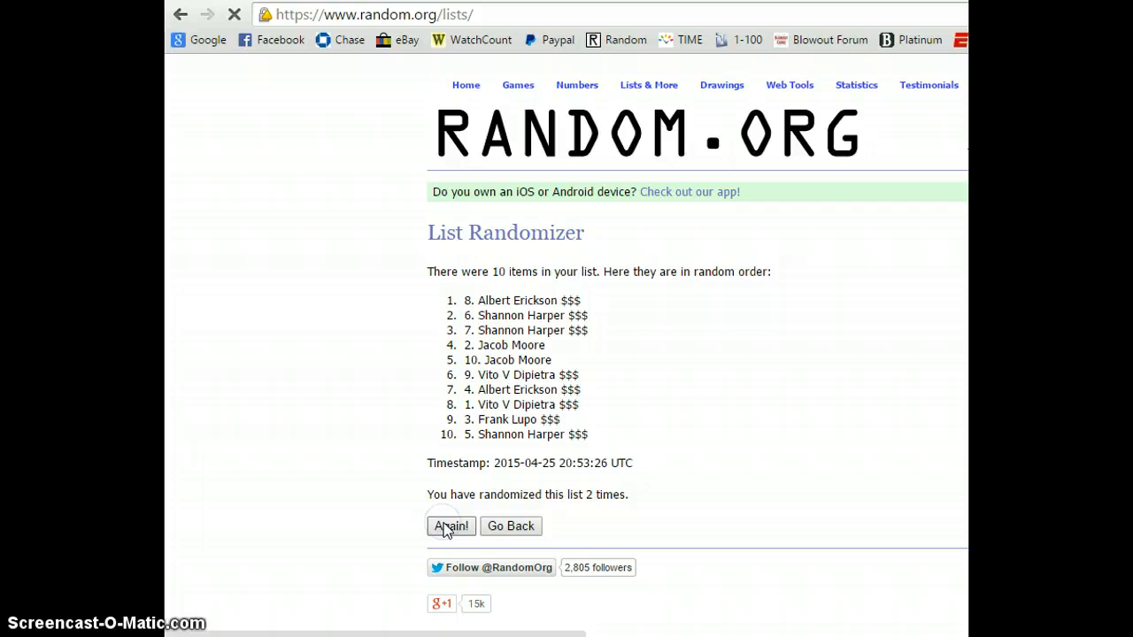
{"action": "left_click", "coordinate": [450, 526]}
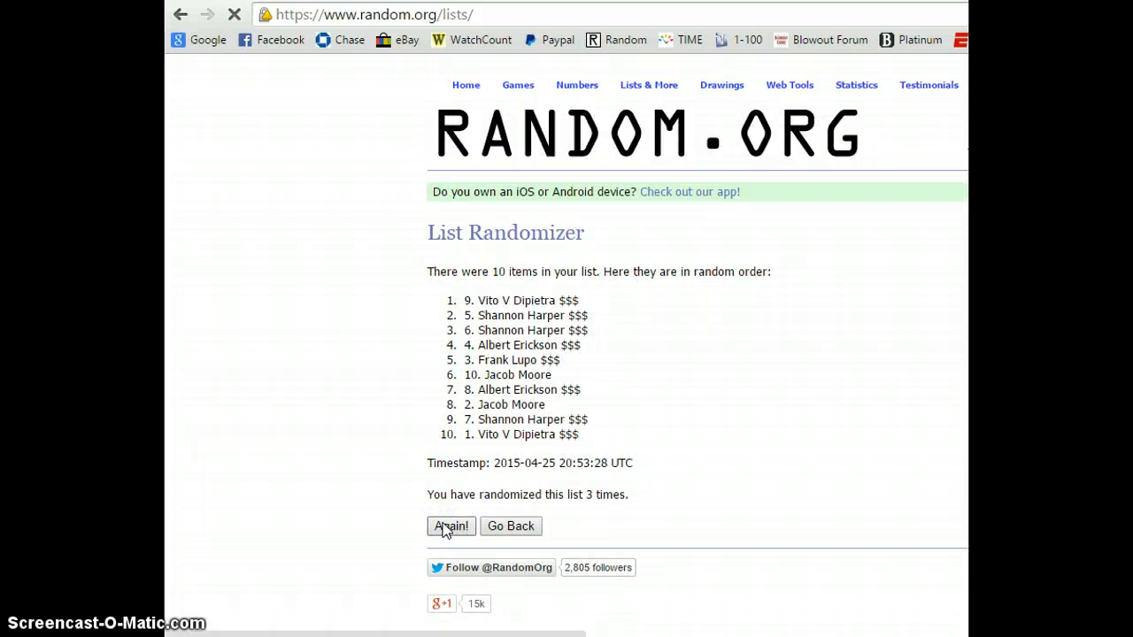
{"action": "left_click", "coordinate": [450, 526]}
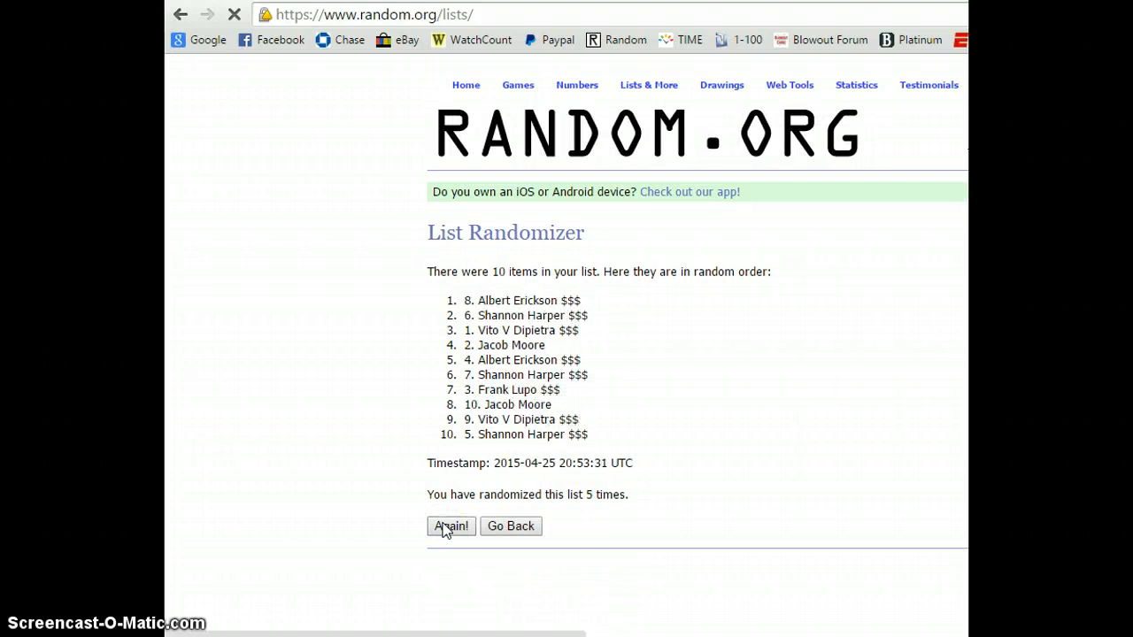
{"action": "left_click", "coordinate": [449, 526]}
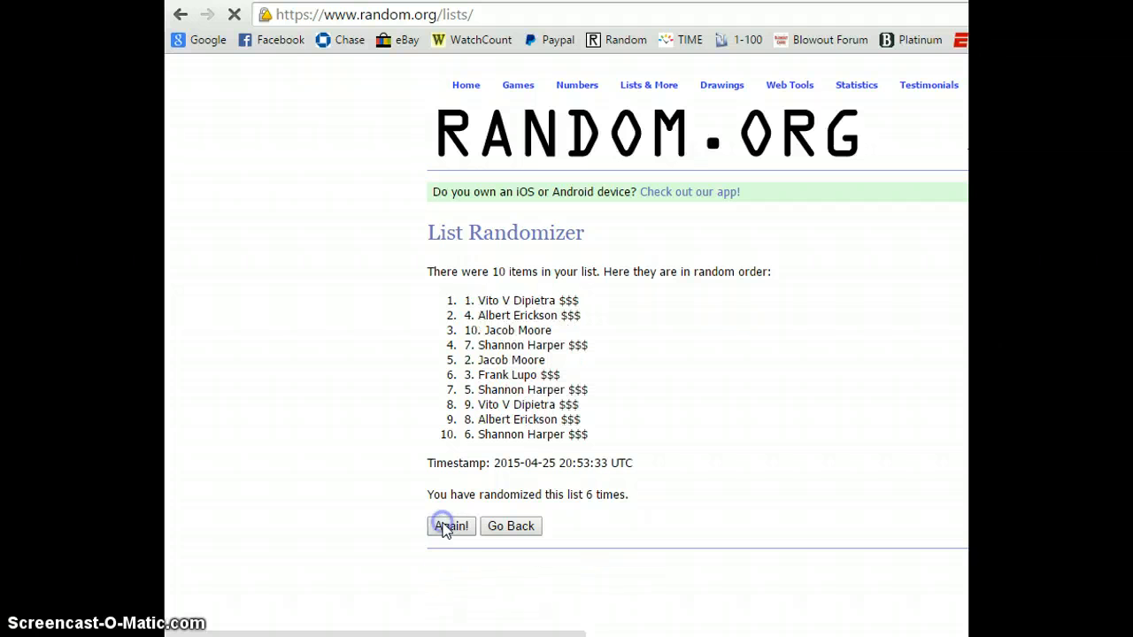
{"action": "left_click", "coordinate": [450, 526]}
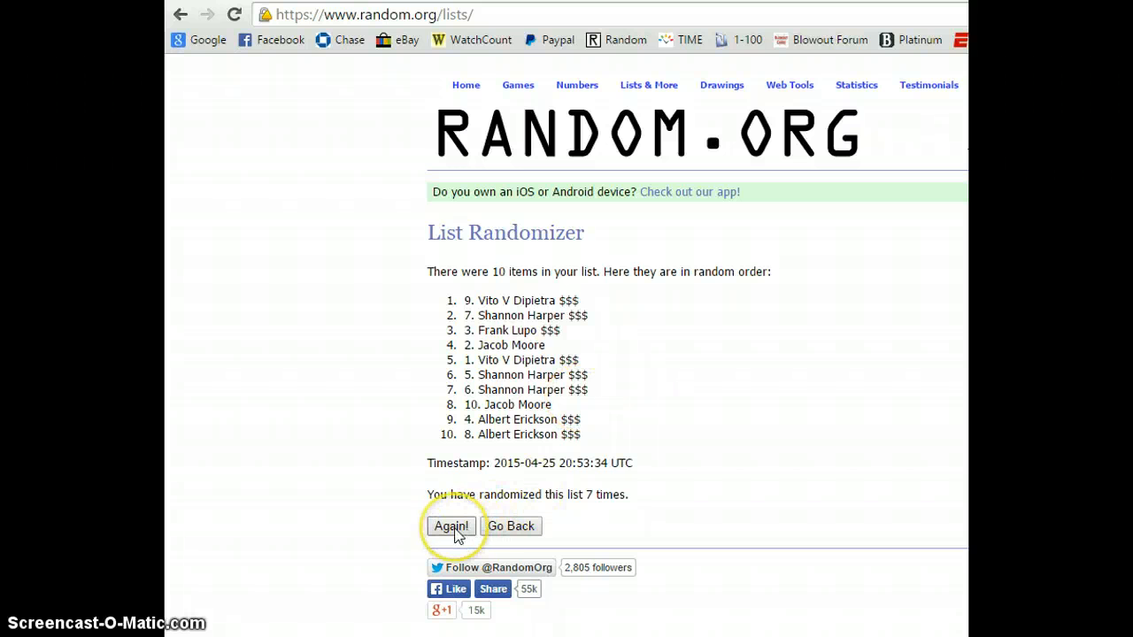
{"action": "left_click", "coordinate": [452, 526]}
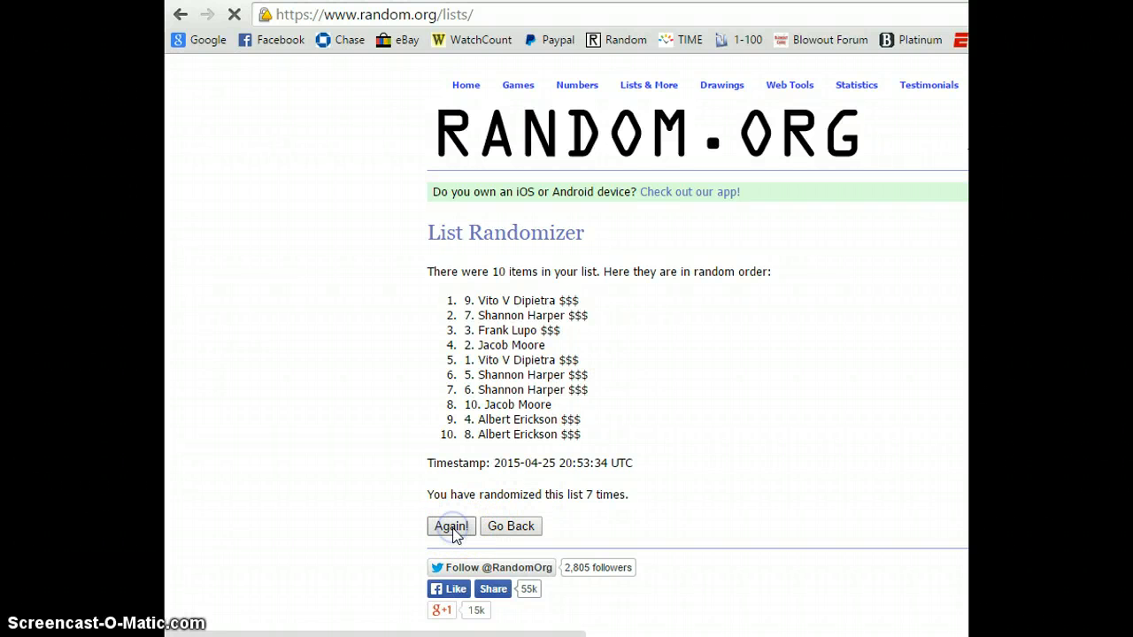
{"action": "left_click", "coordinate": [451, 525]}
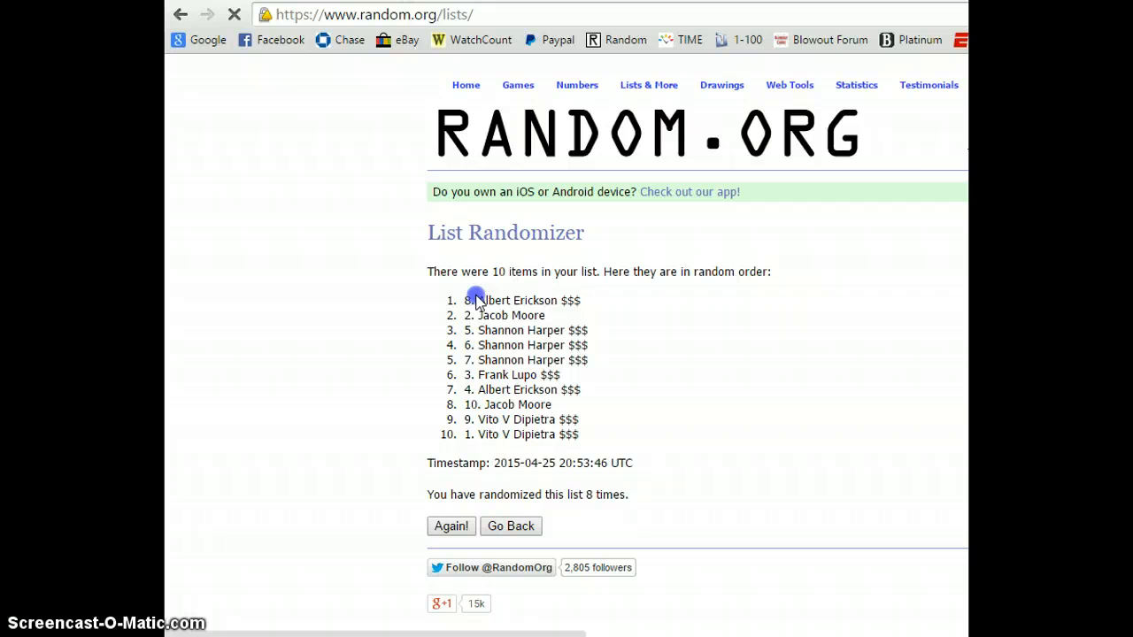
{"action": "double_click", "coordinate": [520, 301]}
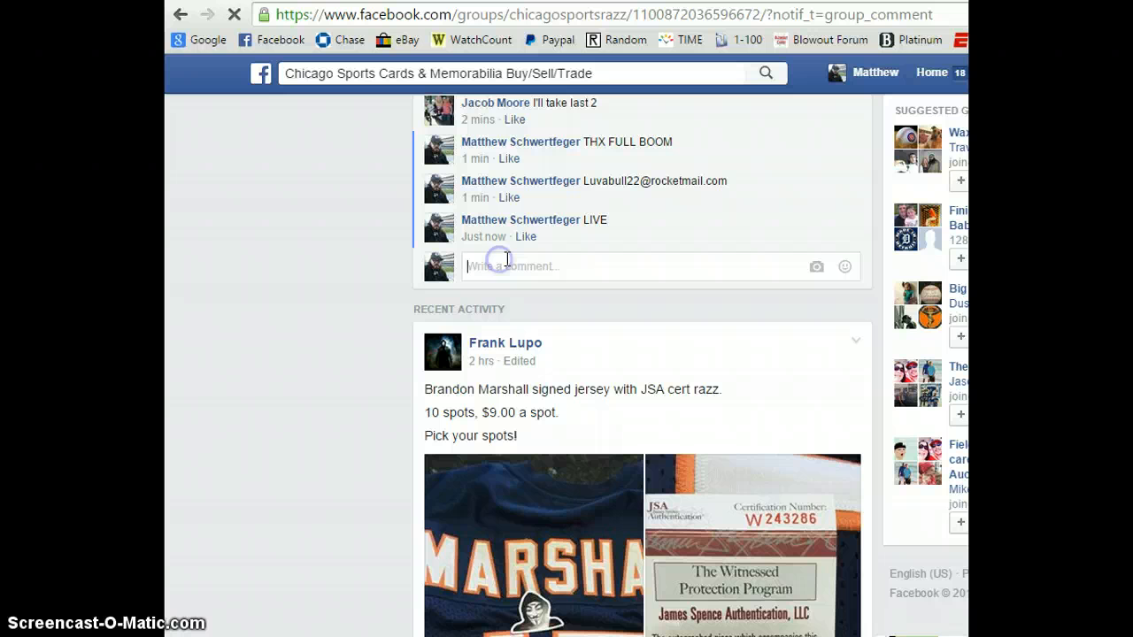
- Enter 'DONE' as a new comment on the Facebook razz thread
{"action": "type", "text": "DONE"}
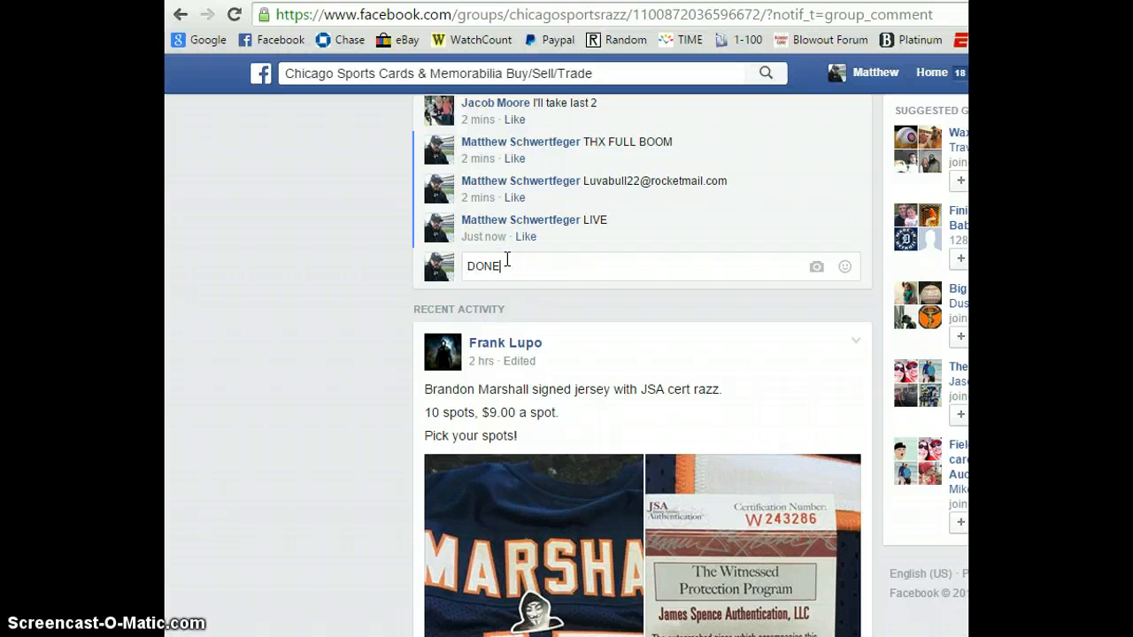